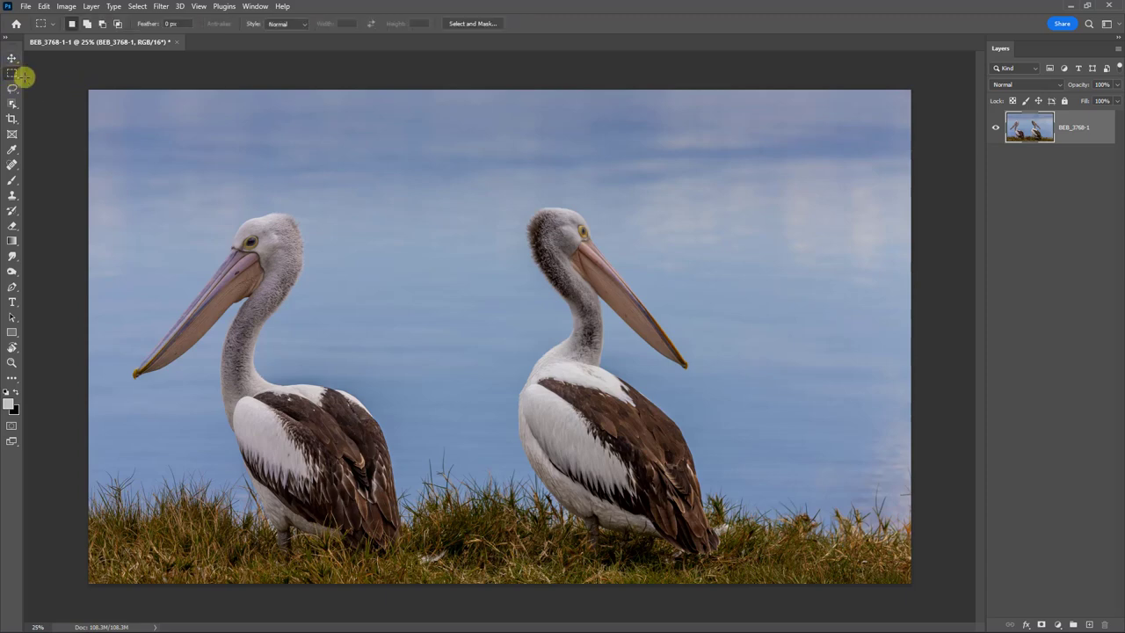
# Marquee the left part of the photo from the top-left corner down past the left pelican
pyautogui.moveTo(88, 91); pyautogui.dragTo(414, 513)
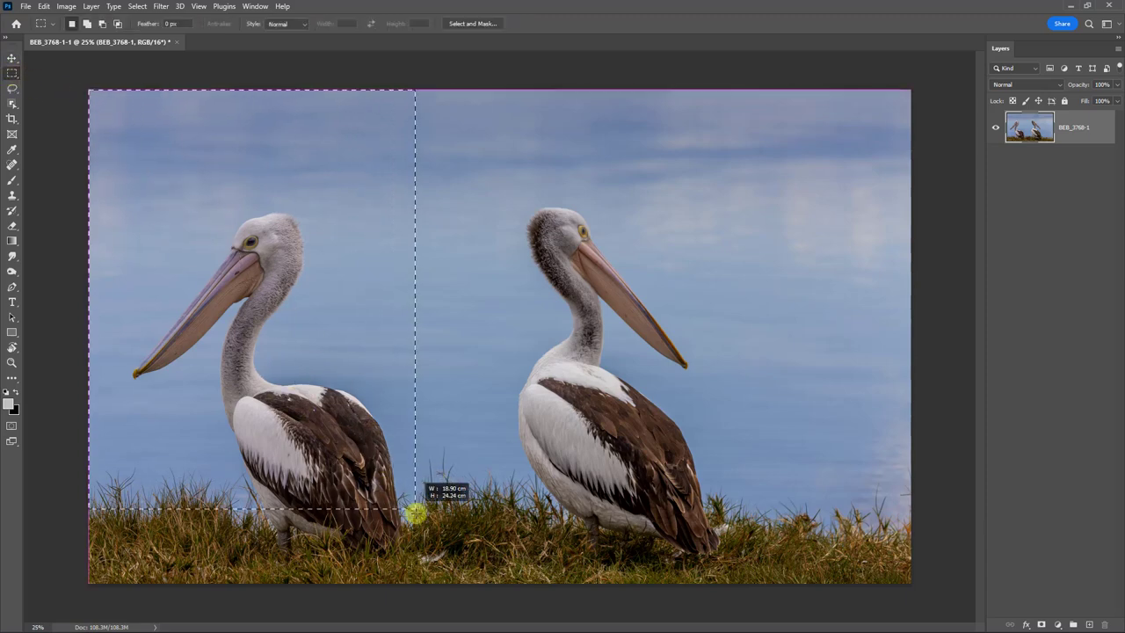
pyautogui.moveTo(414, 513); pyautogui.dragTo(415, 590)
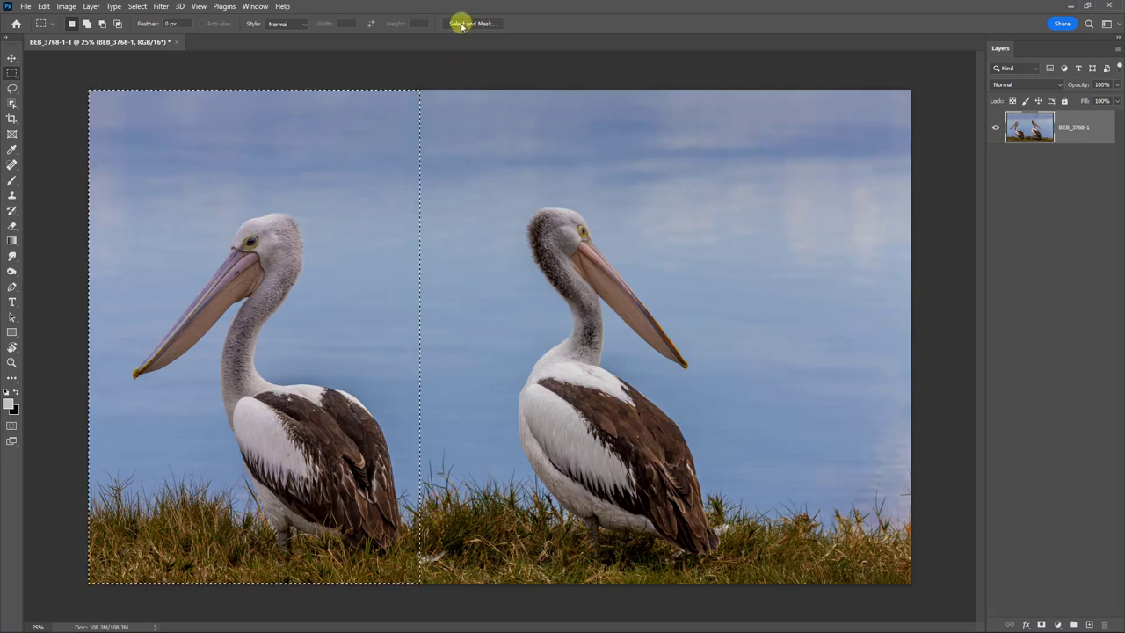
# In Select and Mask, view as Black & White, raise Feather for a soft edge, and apply
pyautogui.click(460, 23)
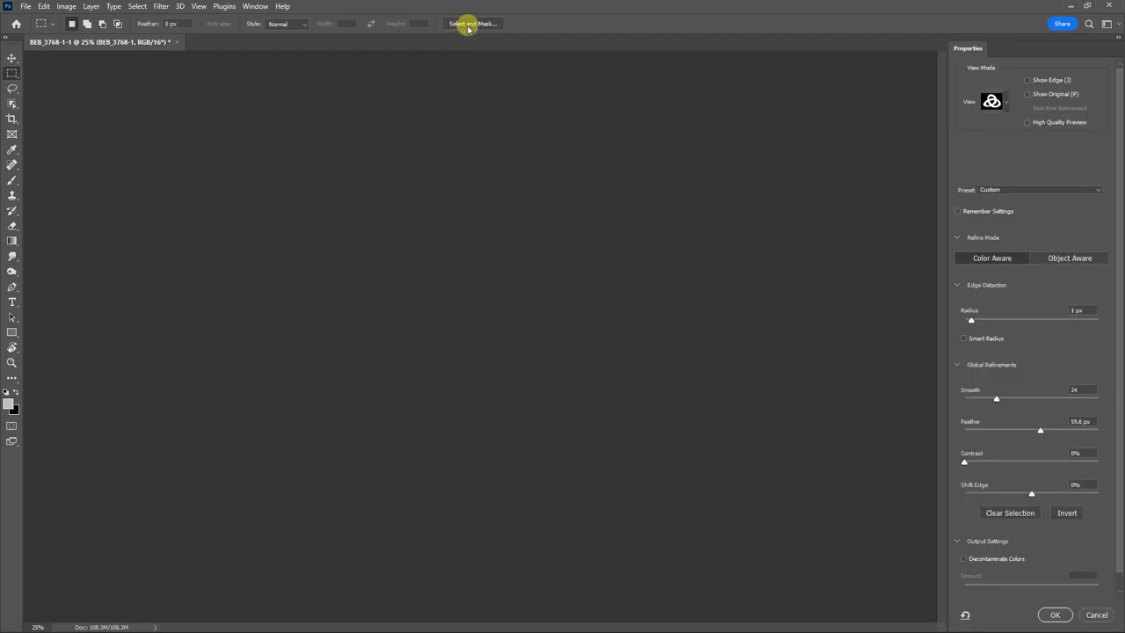
pyautogui.click(464, 24)
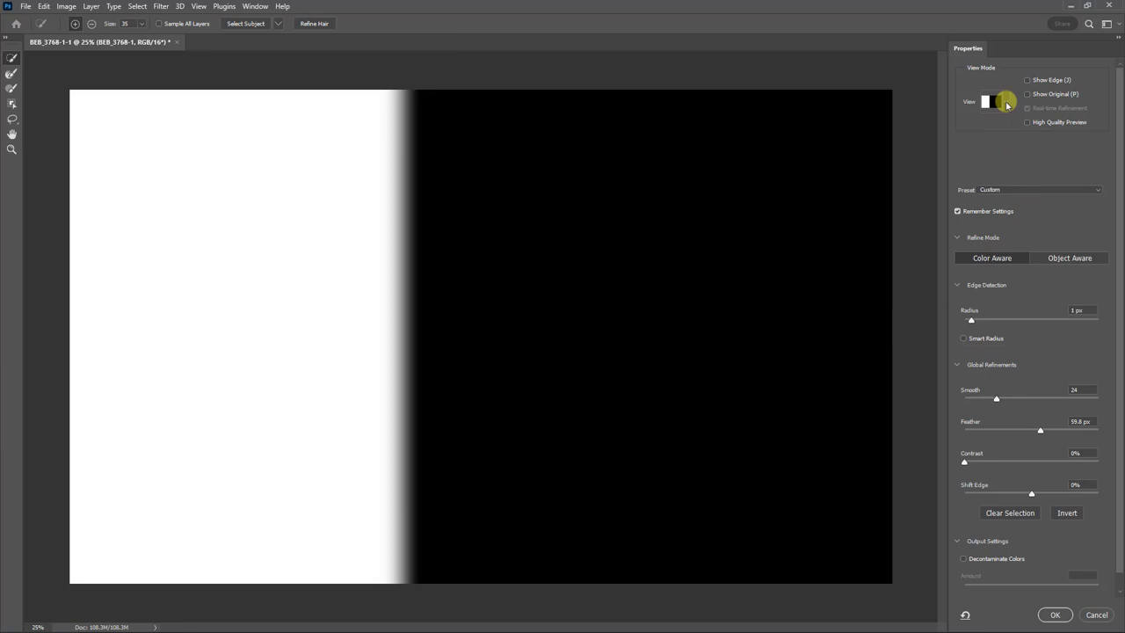
pyautogui.click(1005, 102)
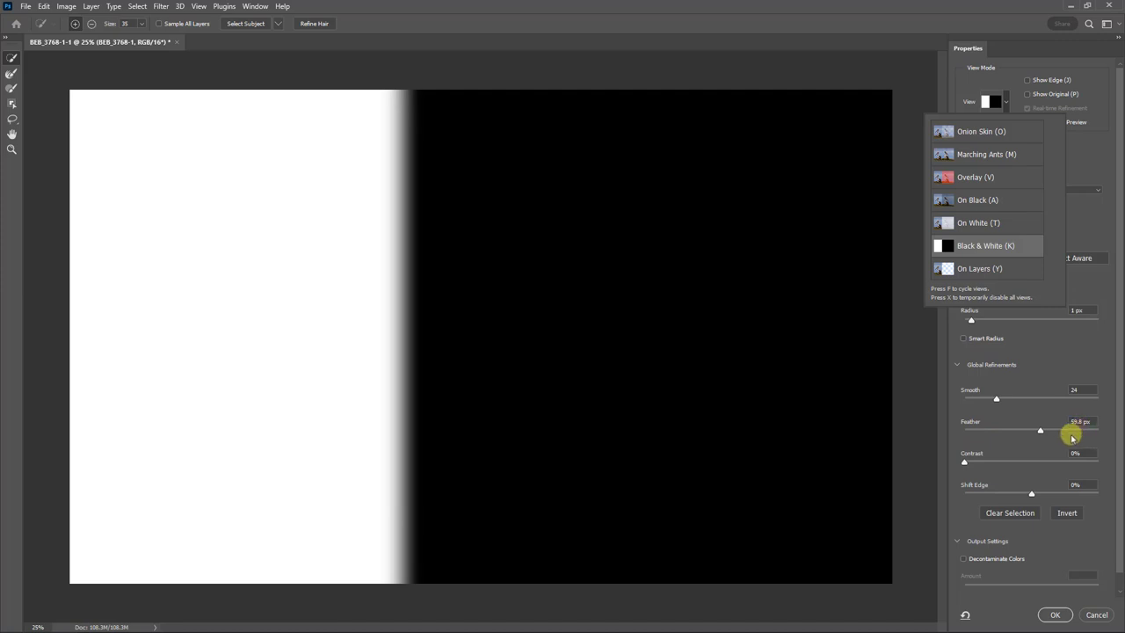
pyautogui.moveTo(1051, 439)
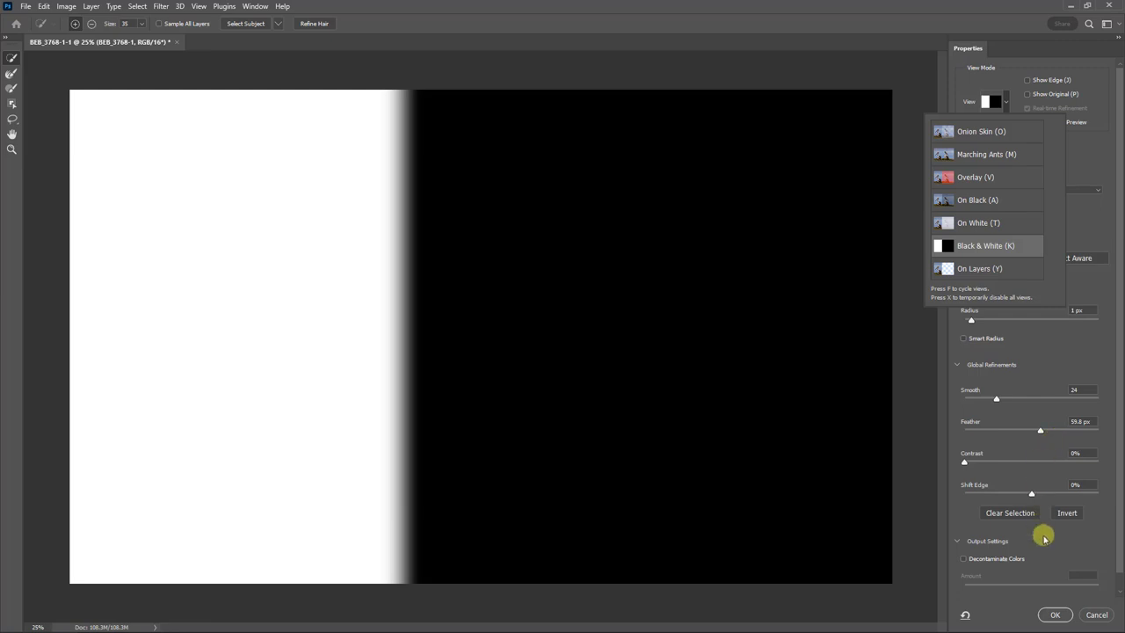
pyautogui.click(1053, 615)
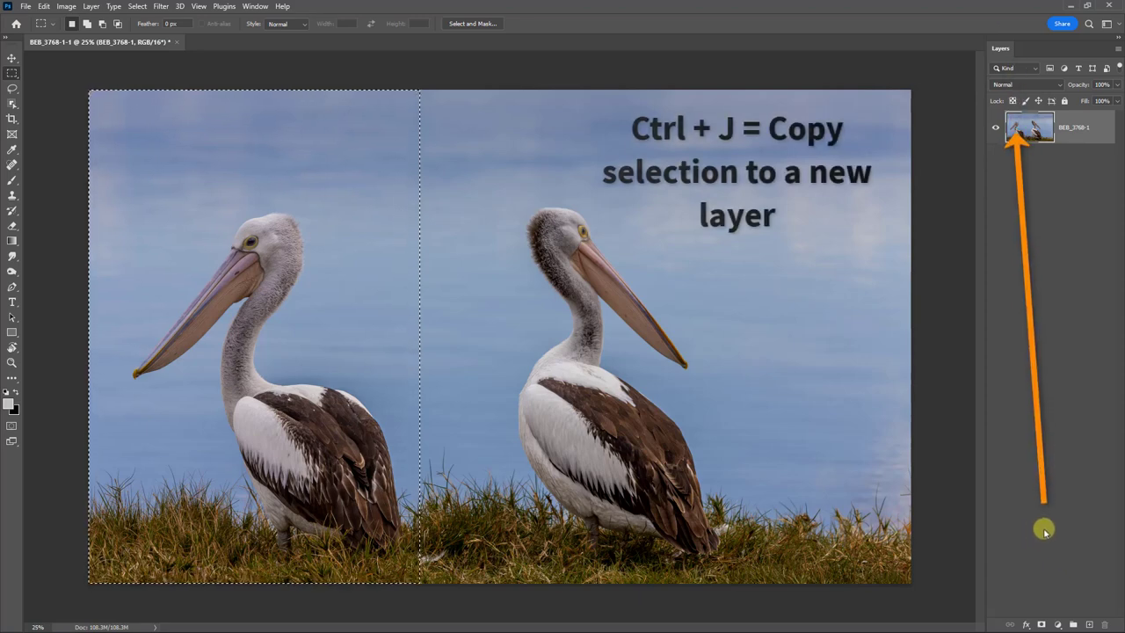
# Copy the selection to a new layer with Ctrl+J and move the left pelican rightward
pyautogui.press('ctrl+j')
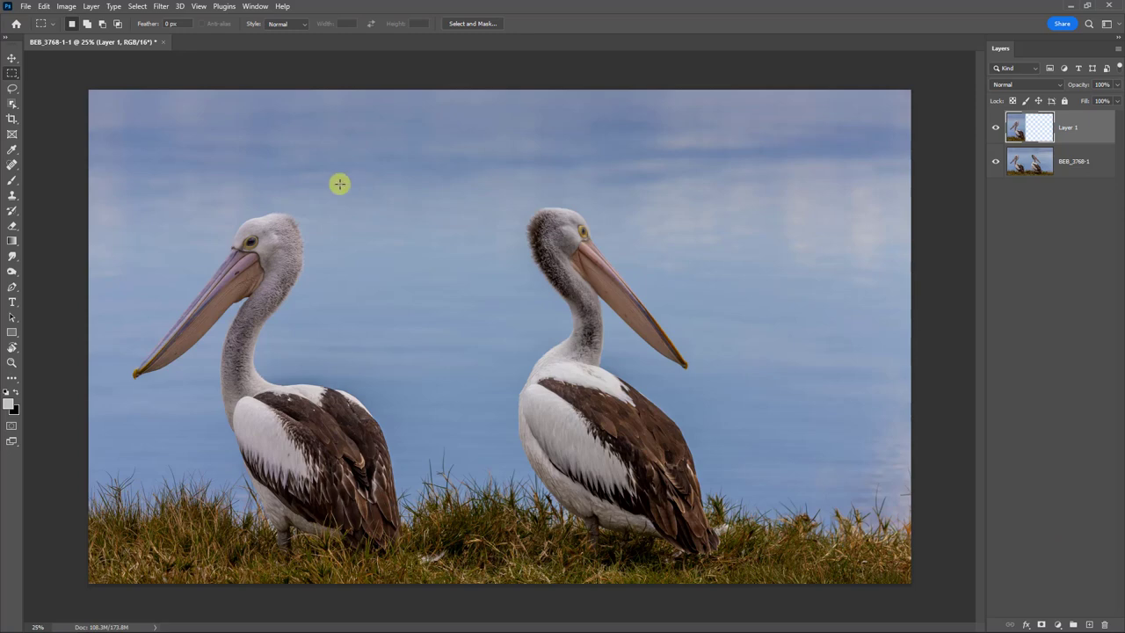
pyautogui.click(11, 67)
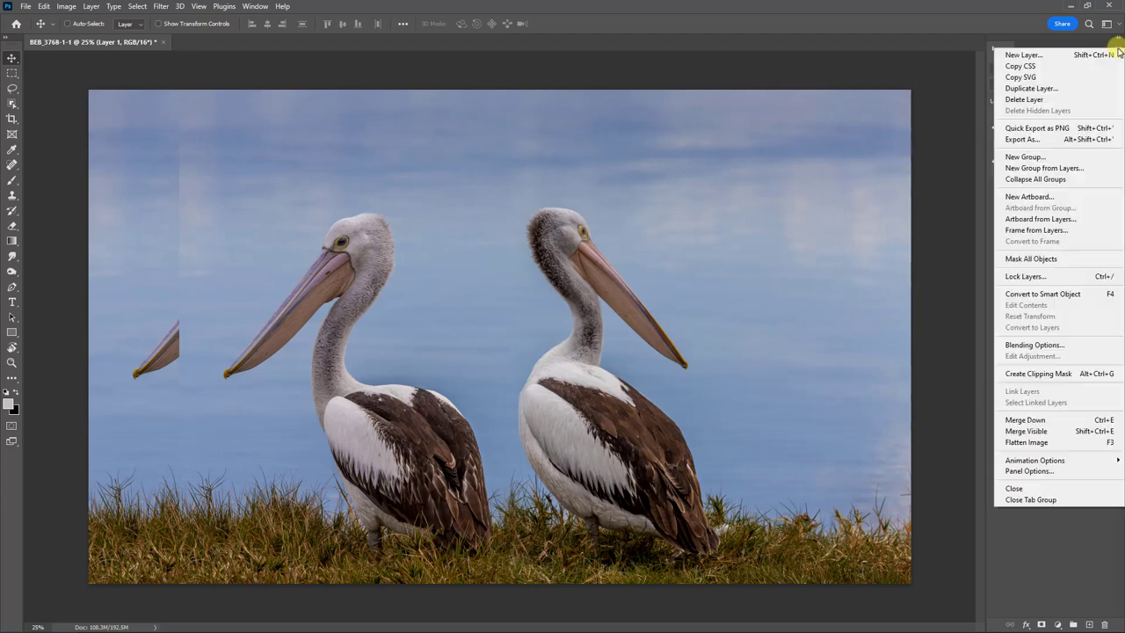
pyautogui.moveTo(1026, 429)
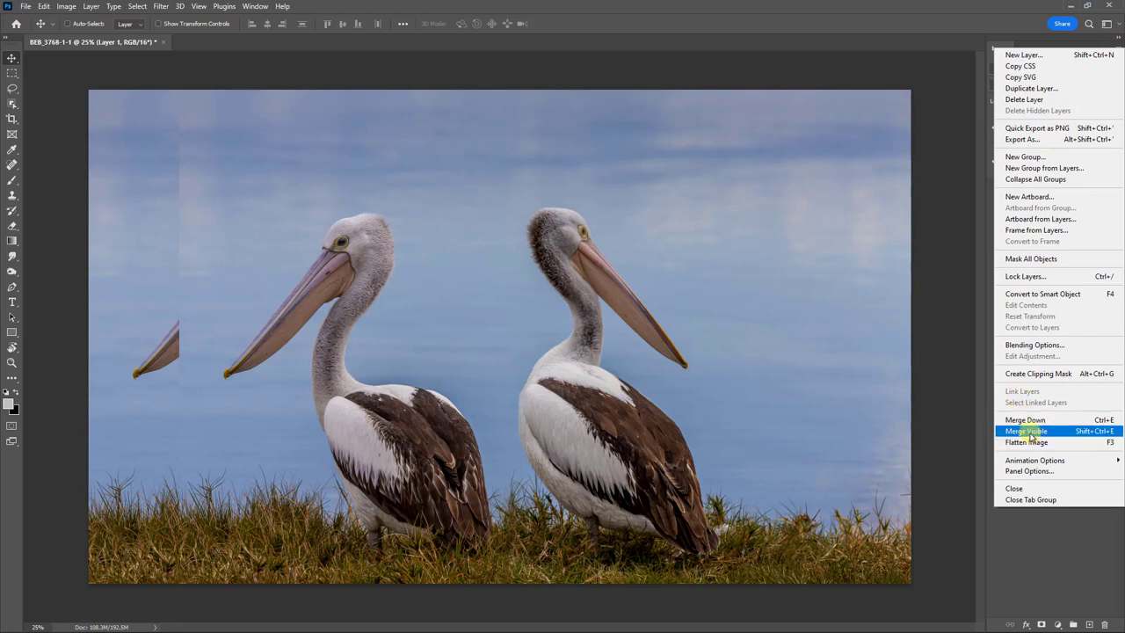
# Merge the visible layers so the moved pelican and background become one layer
pyautogui.click(1030, 443)
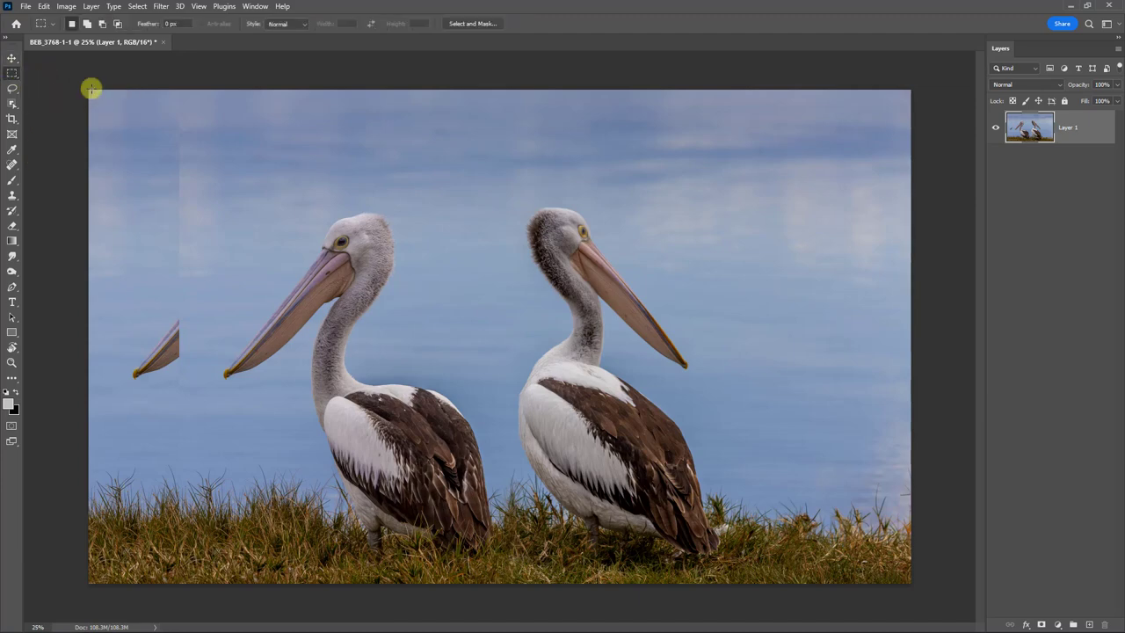
# Marquee the narrow left strip with the leftover beak and start Edit > Content-Aware Fill
pyautogui.moveTo(91, 88); pyautogui.dragTo(186, 584)
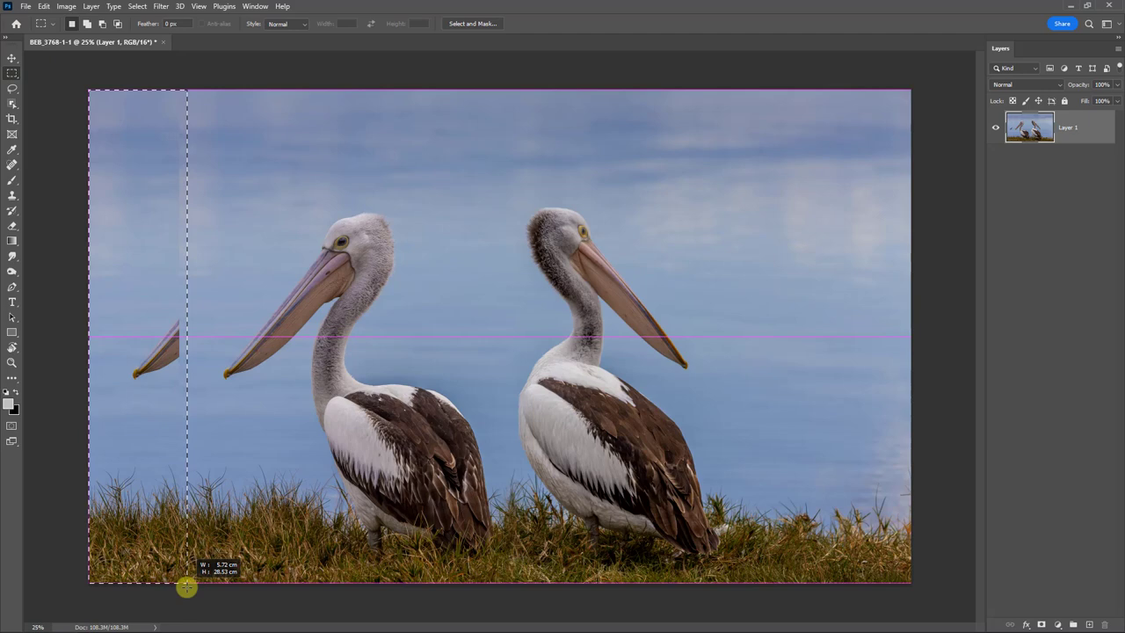
pyautogui.moveTo(186, 587); pyautogui.dragTo(181, 594)
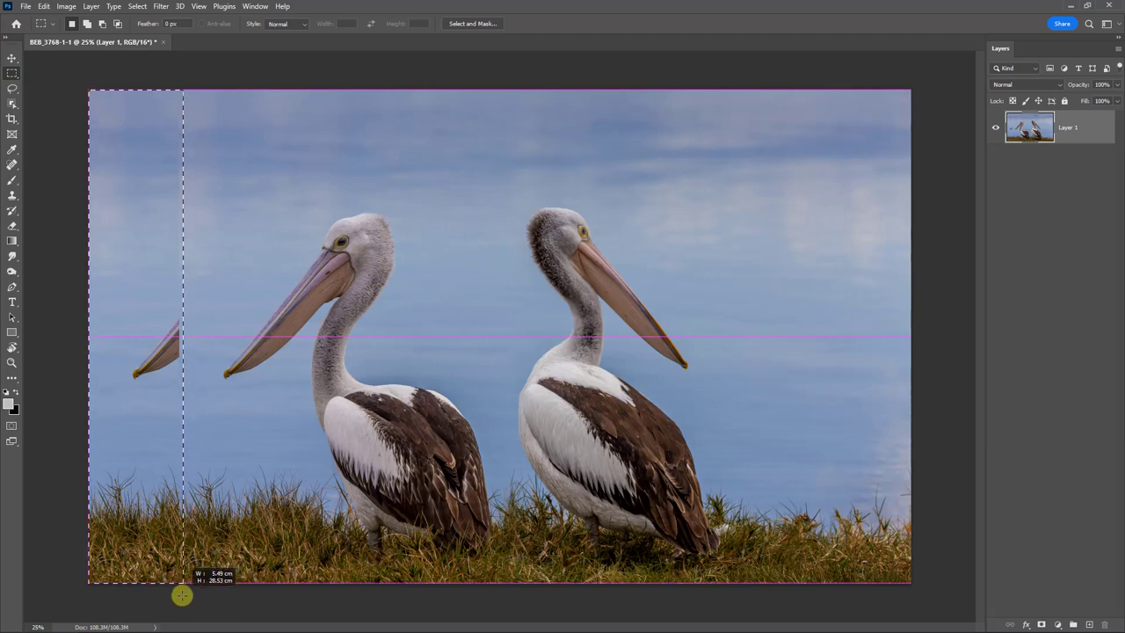
pyautogui.moveTo(179, 594); pyautogui.dragTo(179, 84)
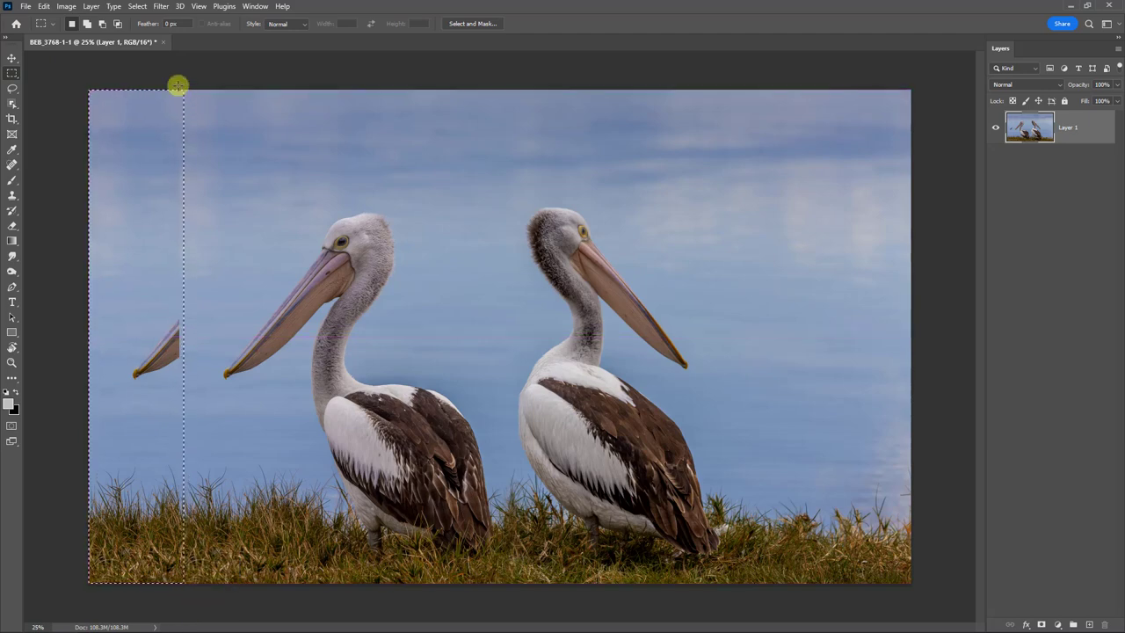
pyautogui.click(43, 7)
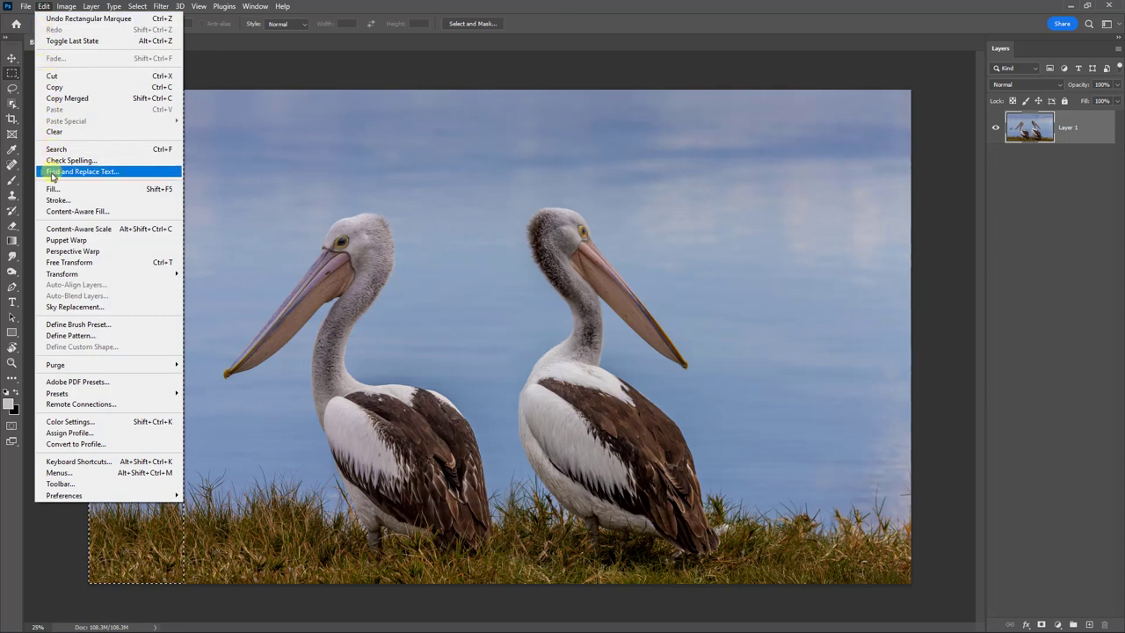
pyautogui.click(74, 211)
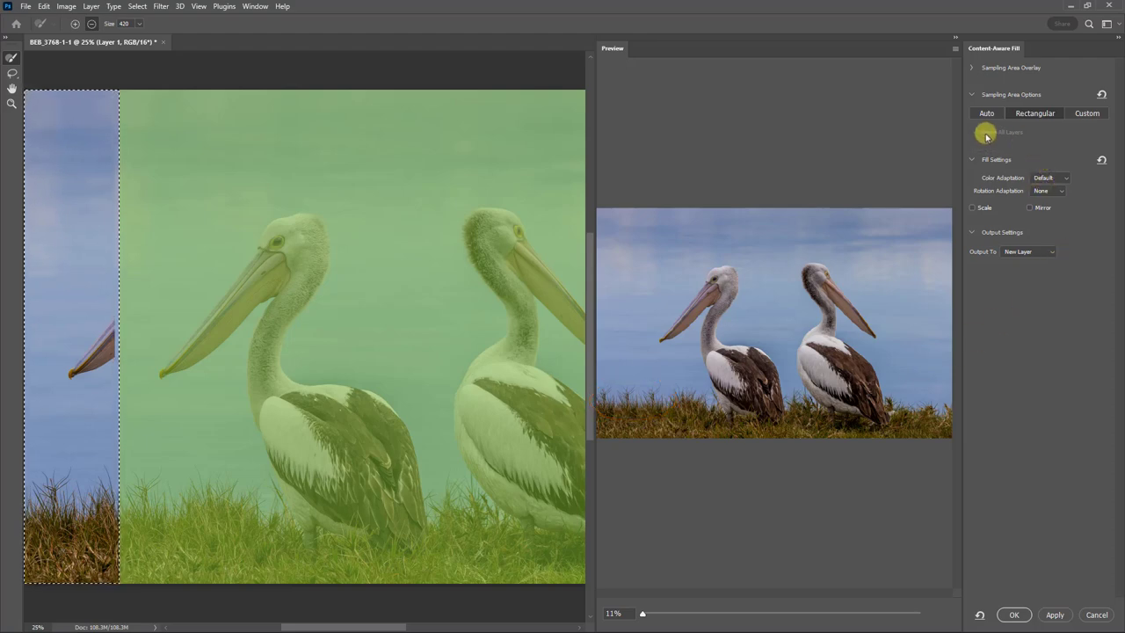
# Keep automatic sampling and Output To New Layer, then apply the content-aware fill
pyautogui.click(1033, 112)
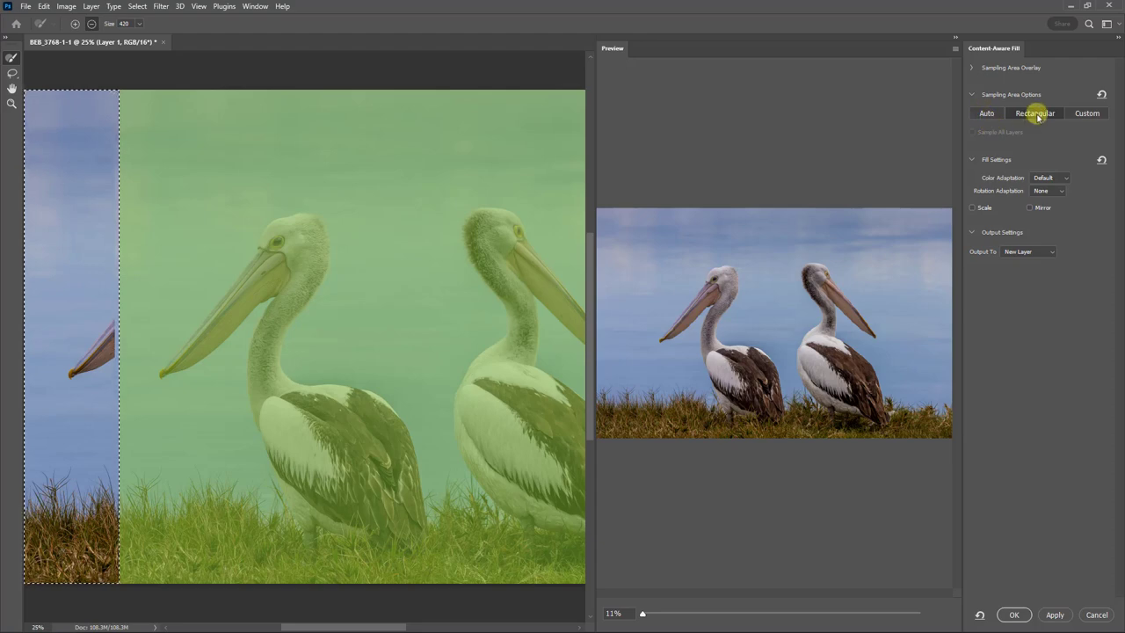
pyautogui.click(984, 112)
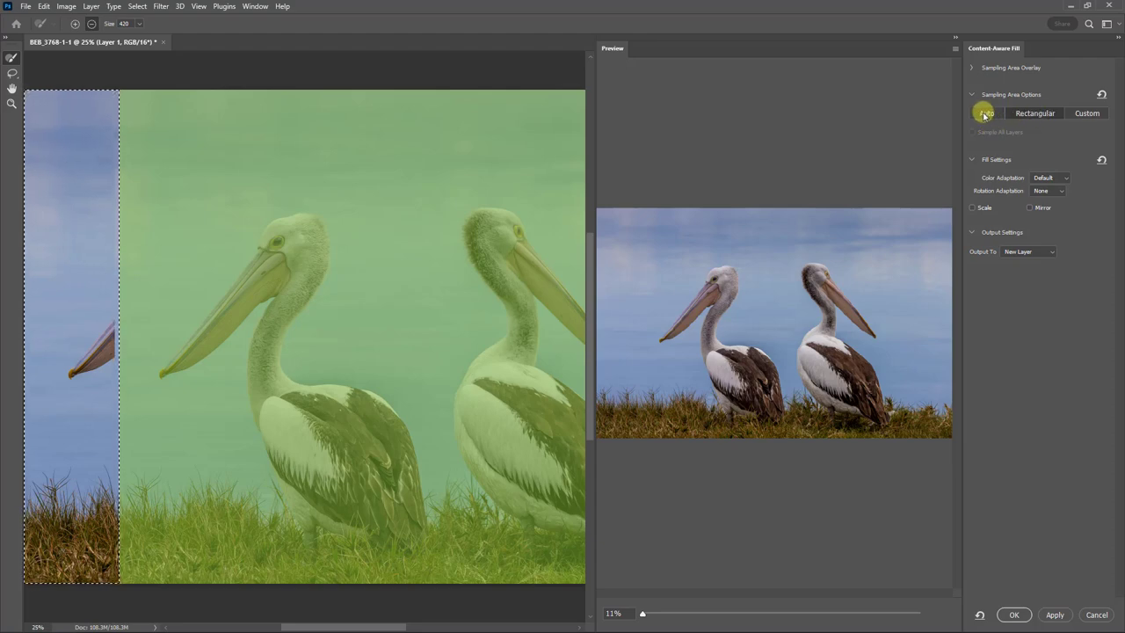
pyautogui.click(986, 113)
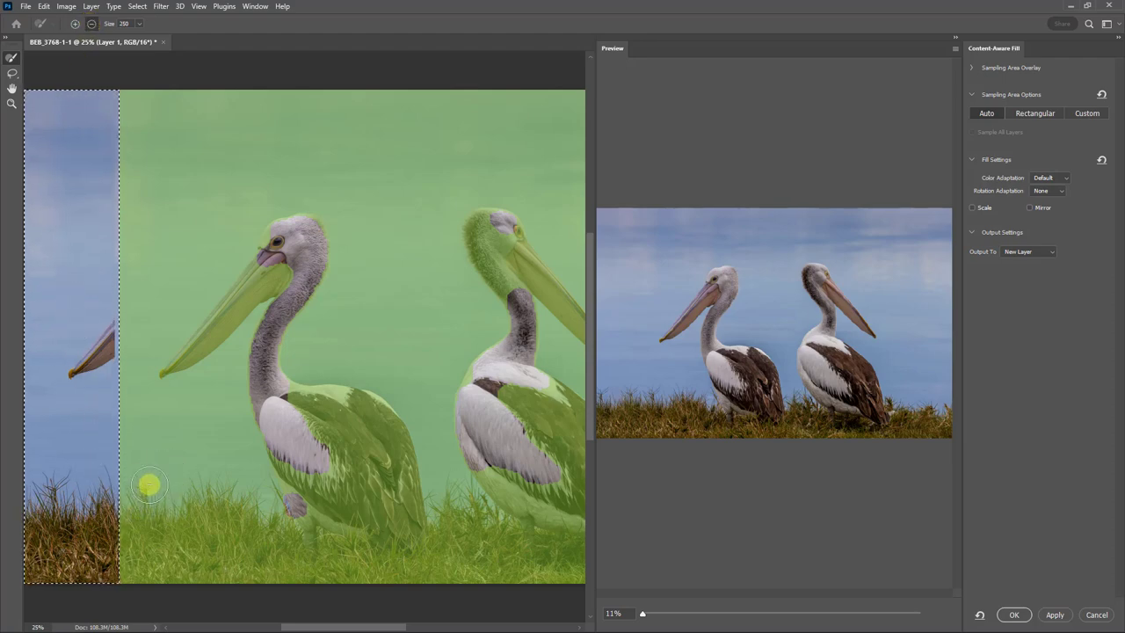
pyautogui.click(149, 481)
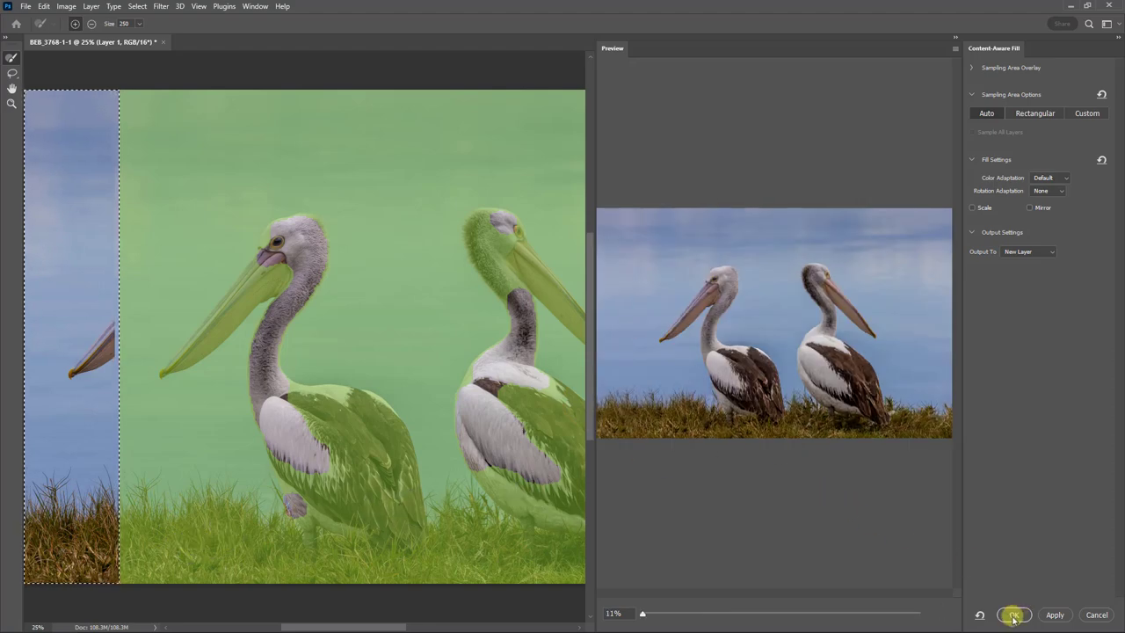
pyautogui.click(1015, 615)
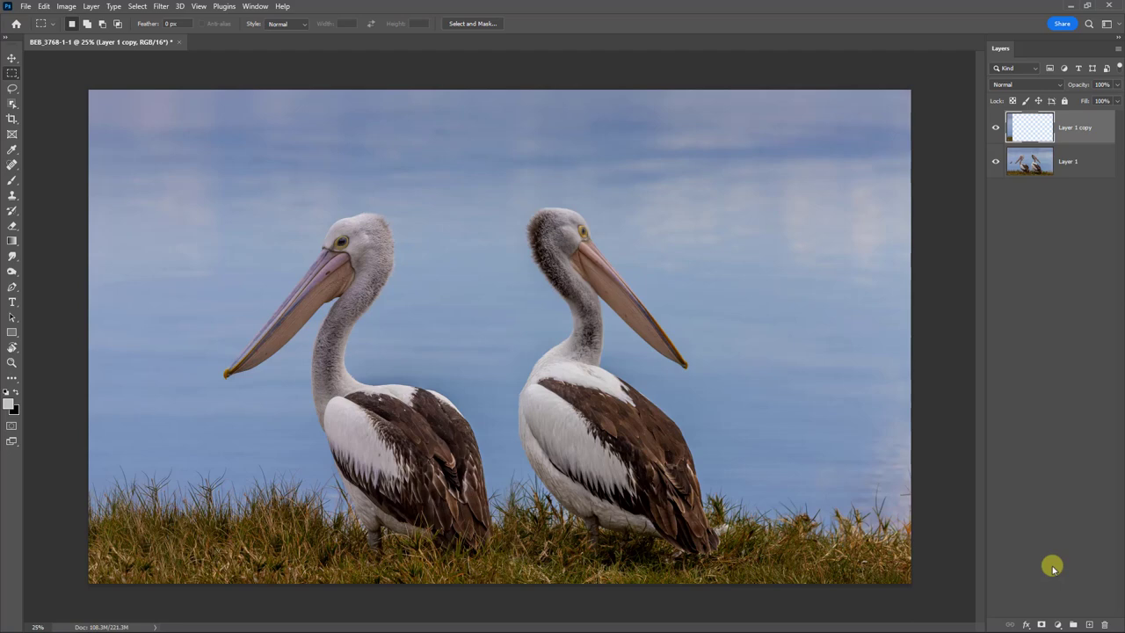
# Crop in from the right and left so the two pelicans fill the frame
pyautogui.click(15, 116)
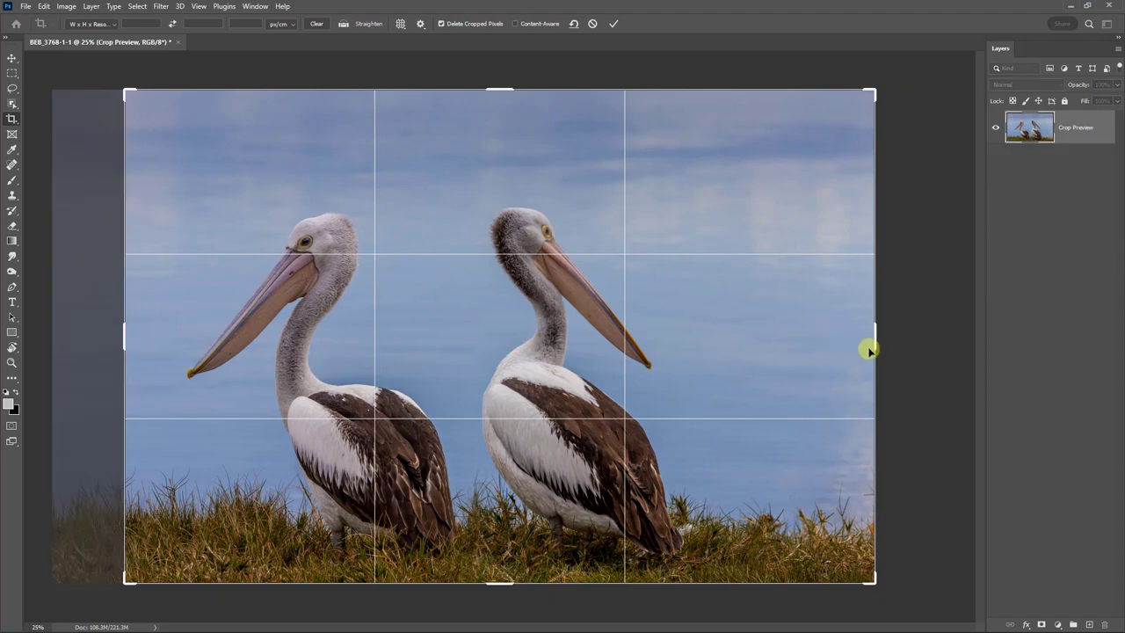
pyautogui.moveTo(868, 350); pyautogui.dragTo(810, 342)
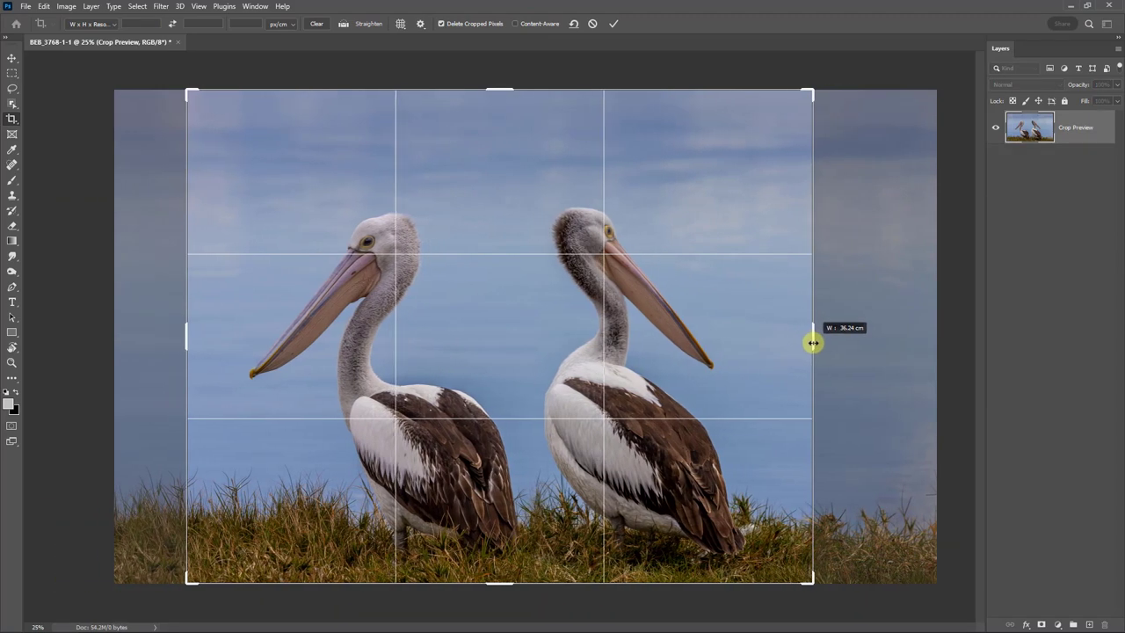
pyautogui.moveTo(812, 341); pyautogui.dragTo(807, 341)
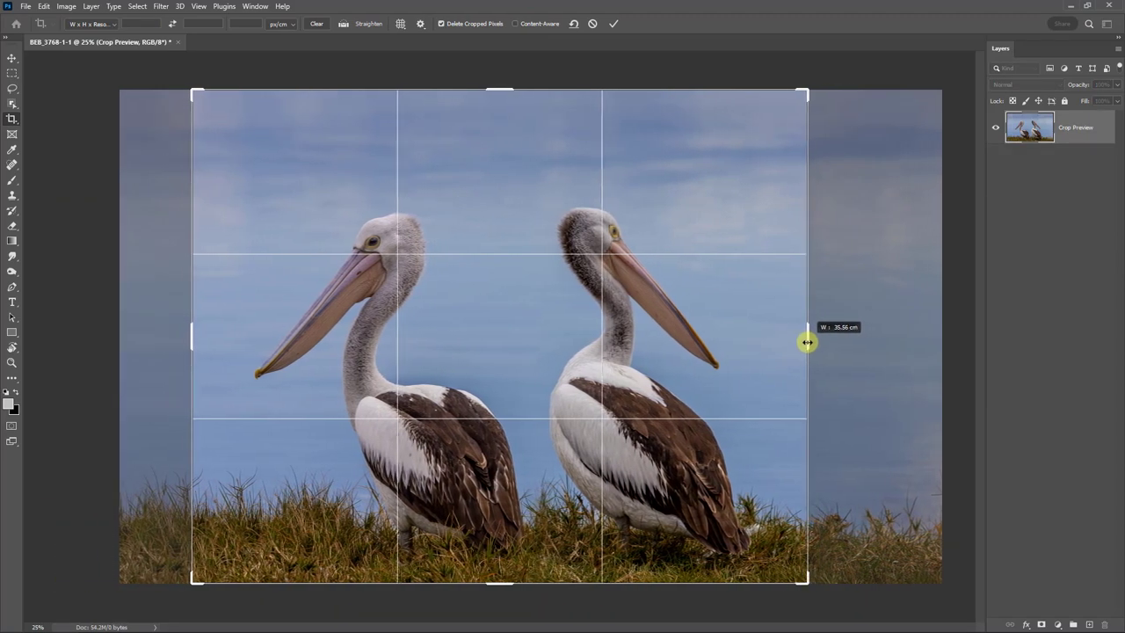
pyautogui.moveTo(806, 341); pyautogui.dragTo(181, 338)
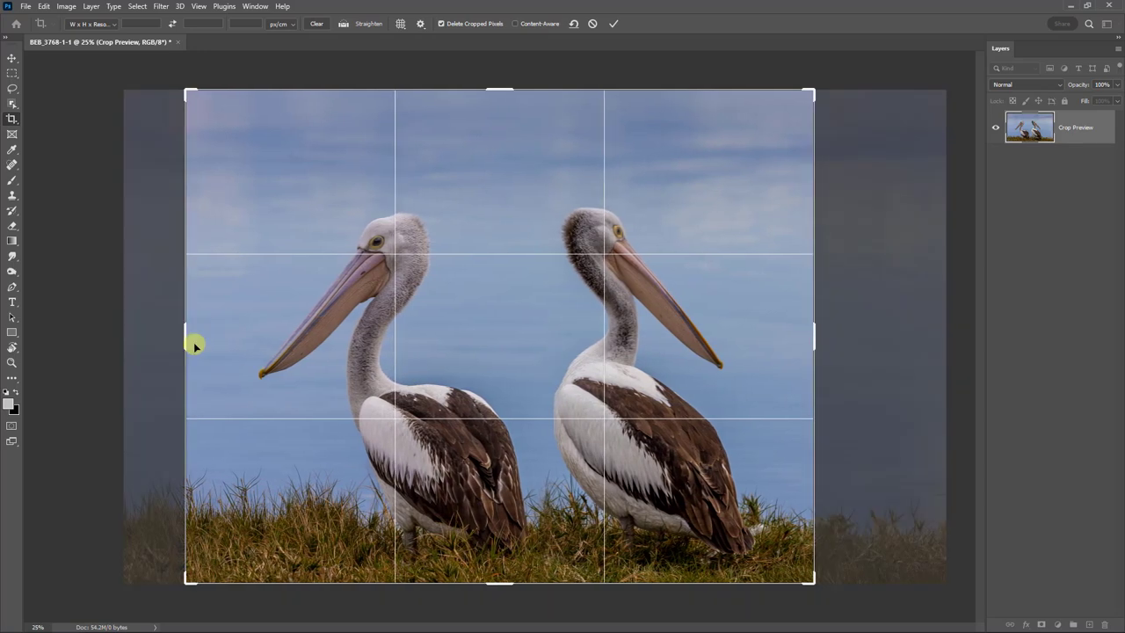
pyautogui.moveTo(499, 91); pyautogui.dragTo(499, 105)
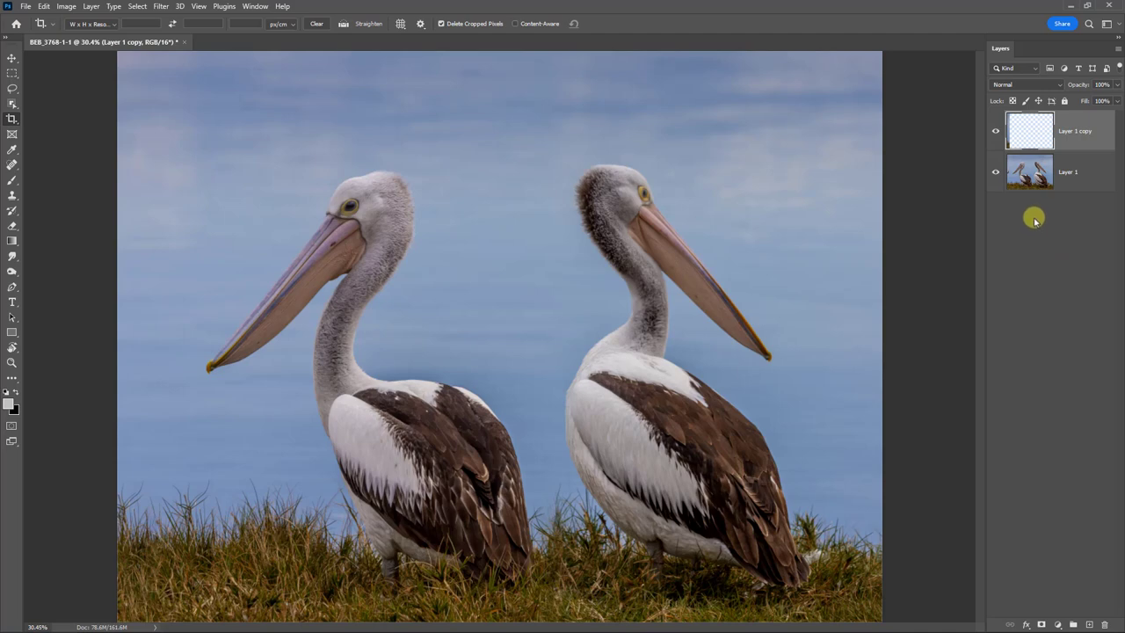
pyautogui.moveTo(1042, 215)
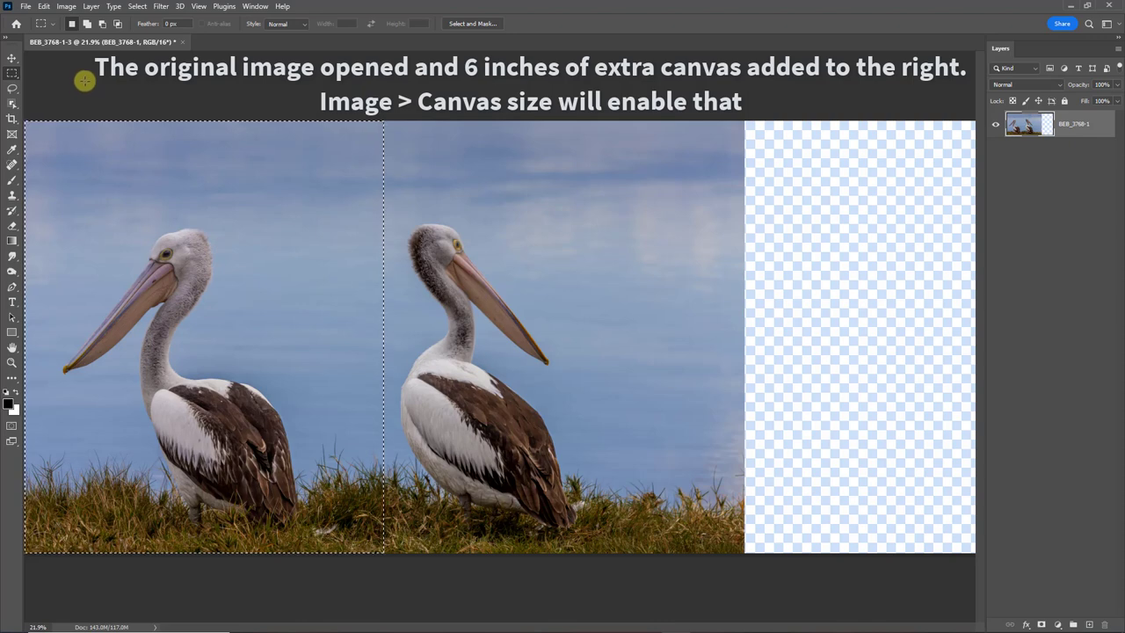
pyautogui.moveTo(88, 79)
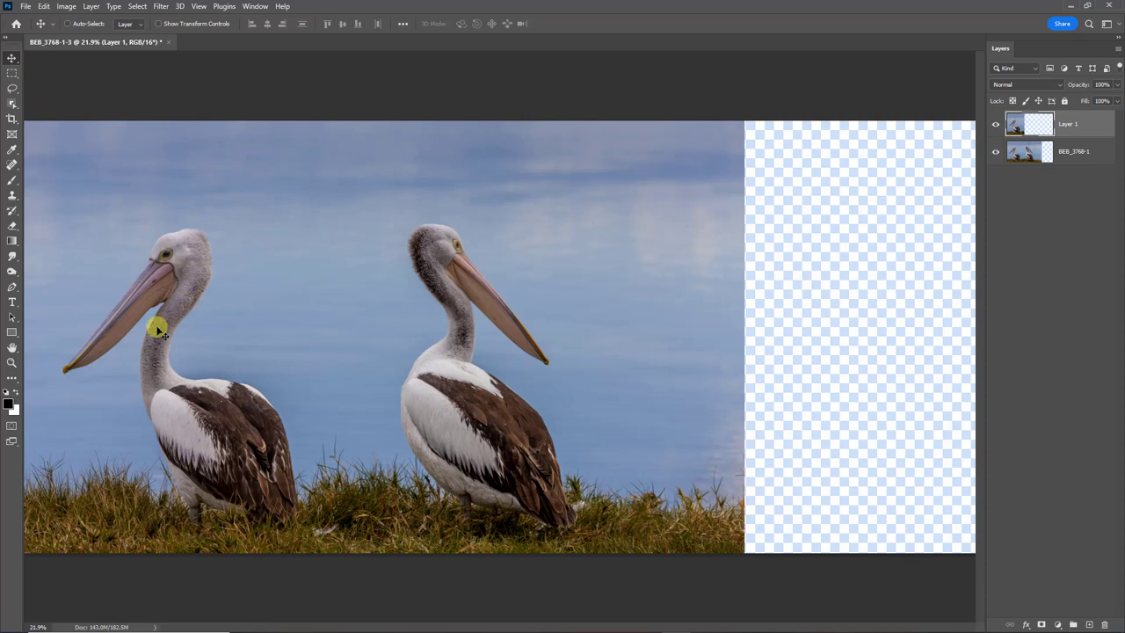
# Drag the copied layer right over the added canvas, aligning a third pelican with the original
pyautogui.moveTo(158, 330); pyautogui.dragTo(650, 334)
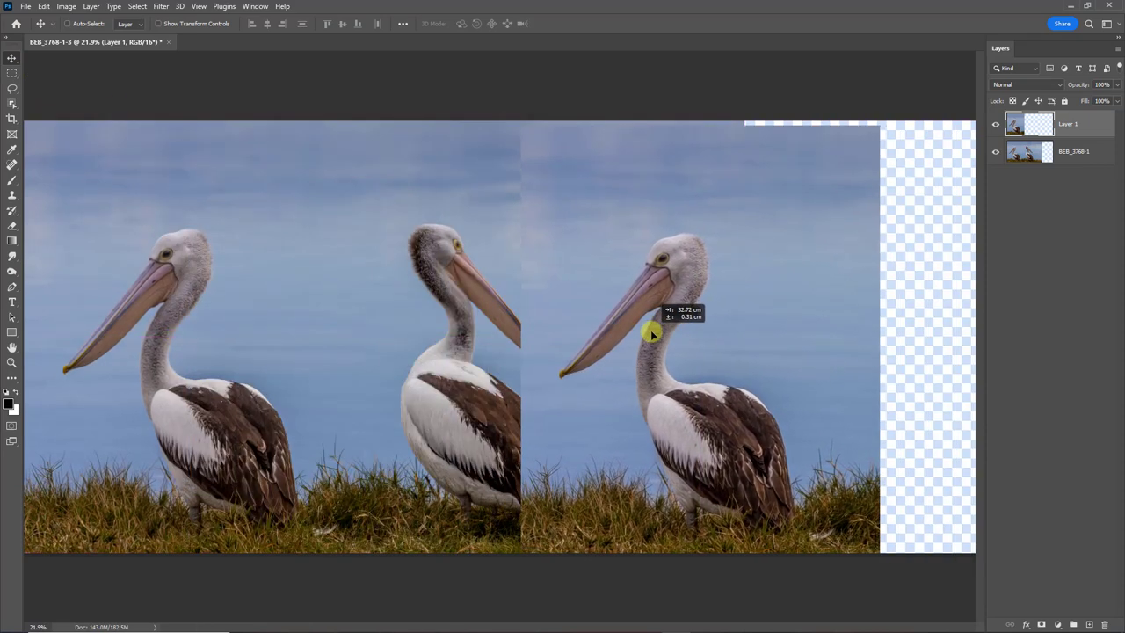
pyautogui.moveTo(650, 334); pyautogui.dragTo(685, 331)
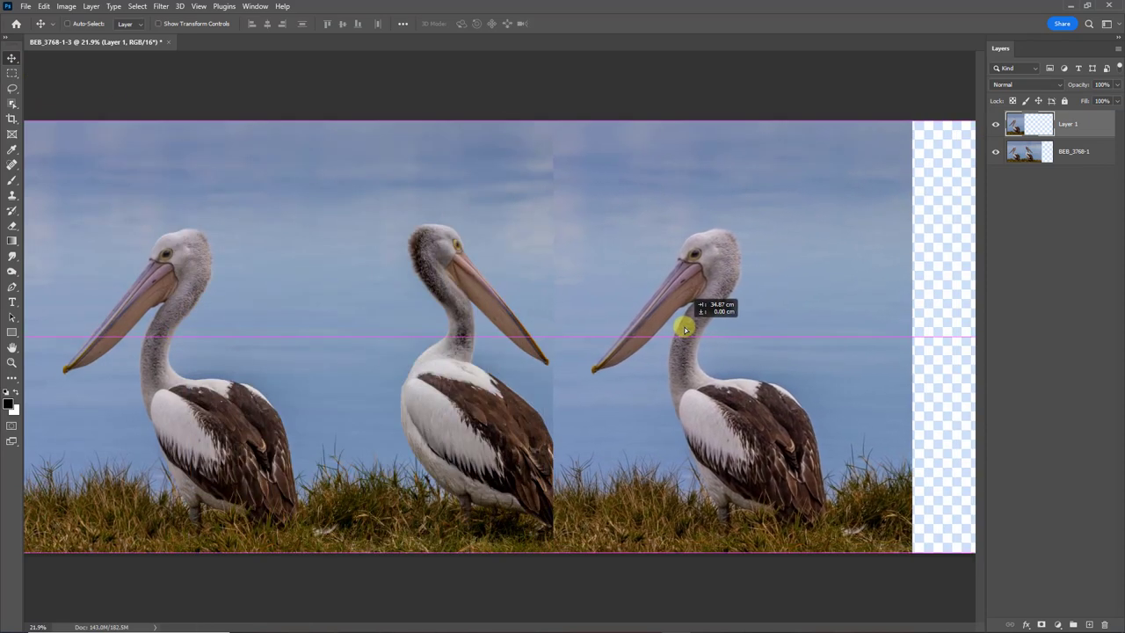
pyautogui.moveTo(685, 331); pyautogui.dragTo(671, 330)
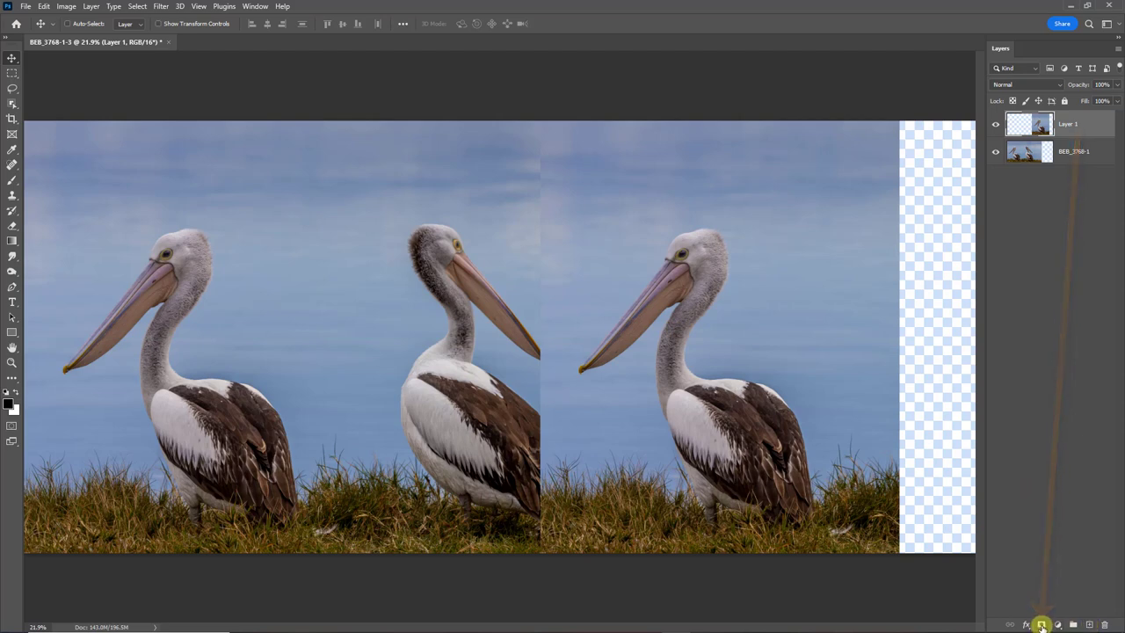
# Add a layer mask and drag a black-to-white gradient across the seam to blend the copy
pyautogui.click(1043, 622)
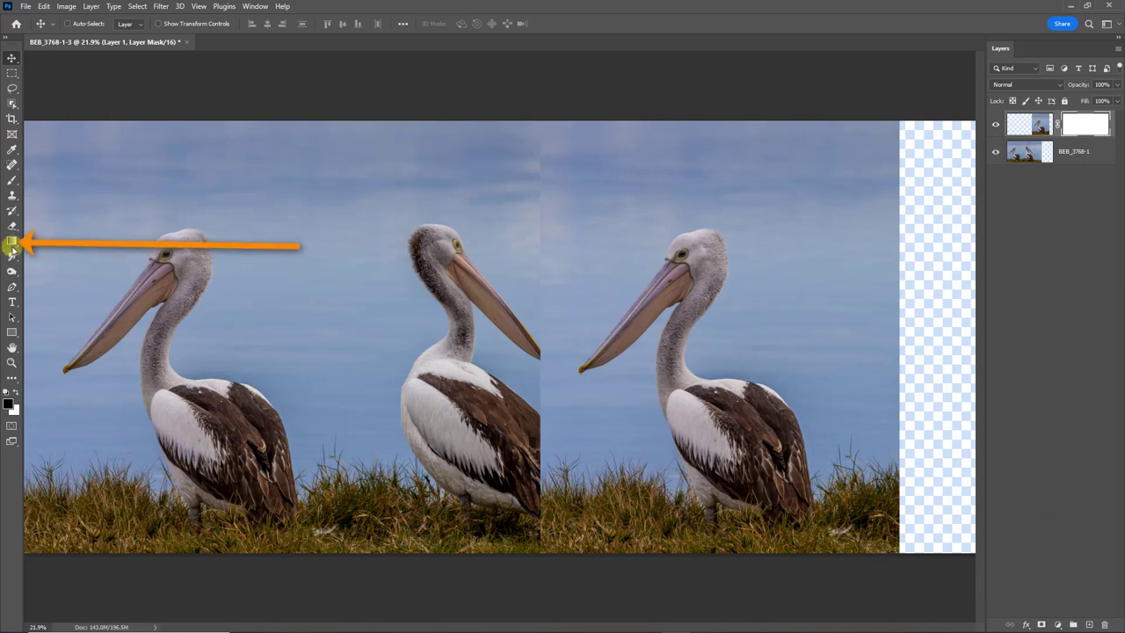
pyautogui.click(10, 243)
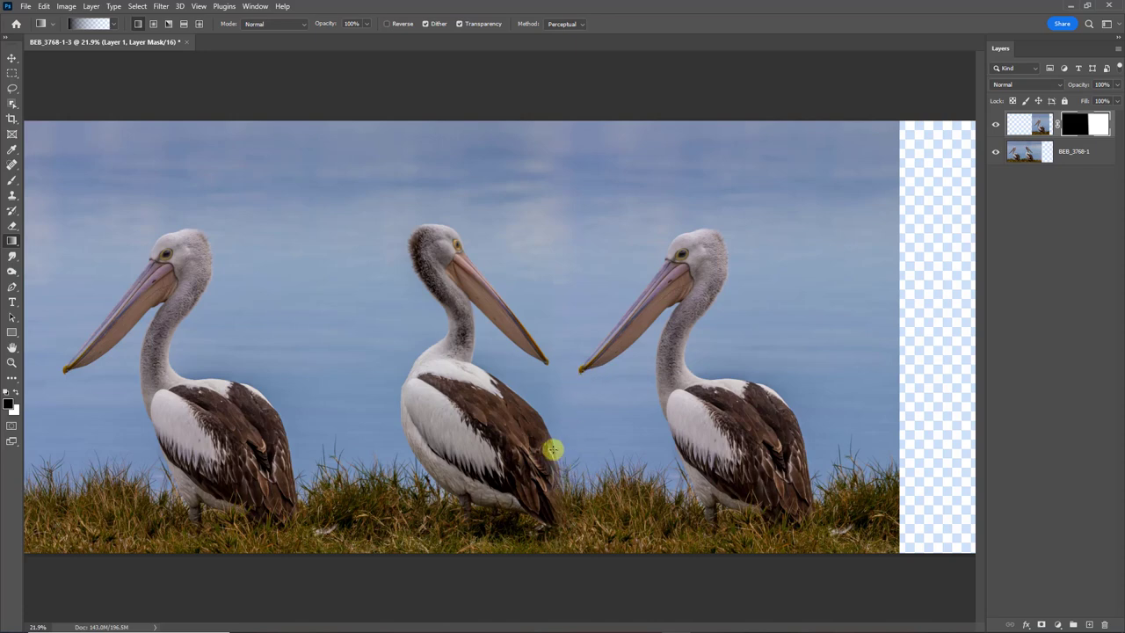
pyautogui.moveTo(830, 358)
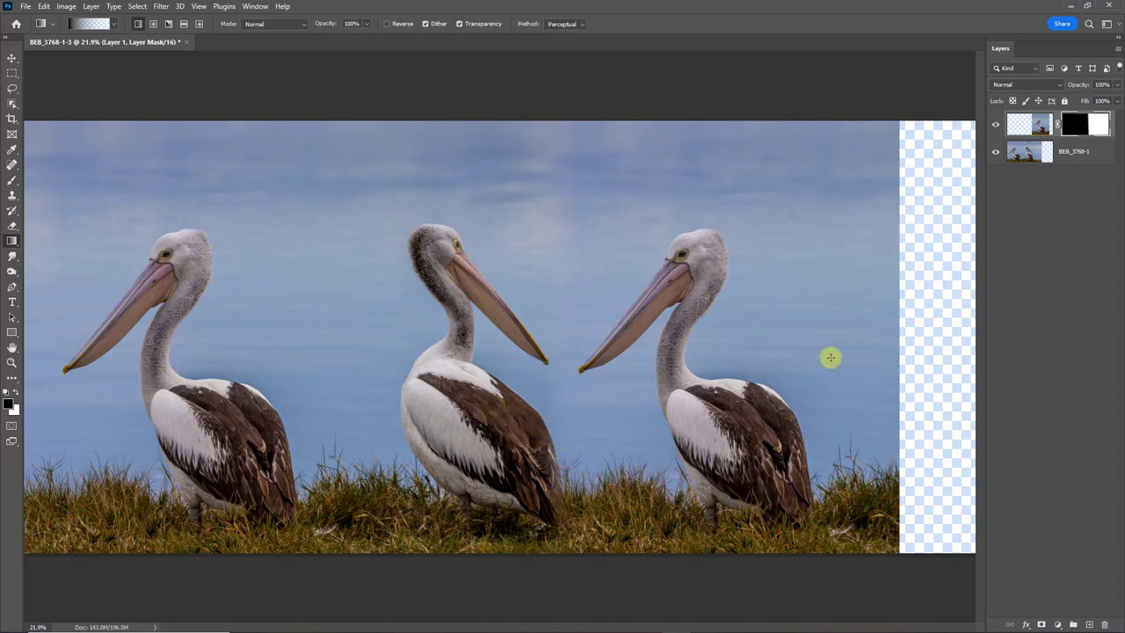
pyautogui.moveTo(806, 355)
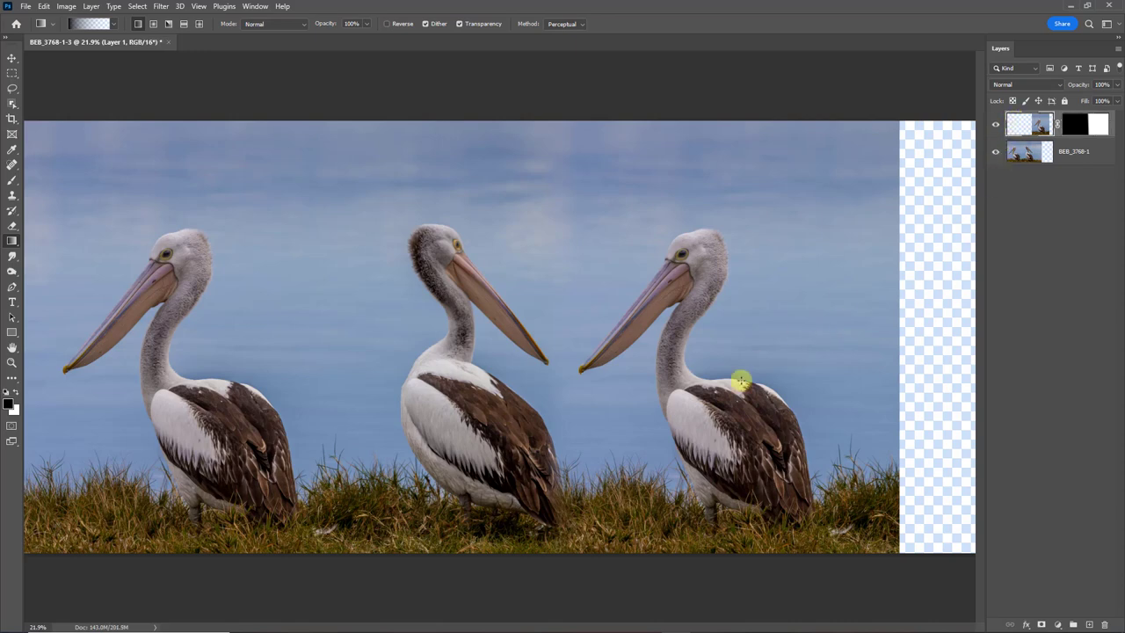
pyautogui.moveTo(742, 379); pyautogui.dragTo(718, 405)
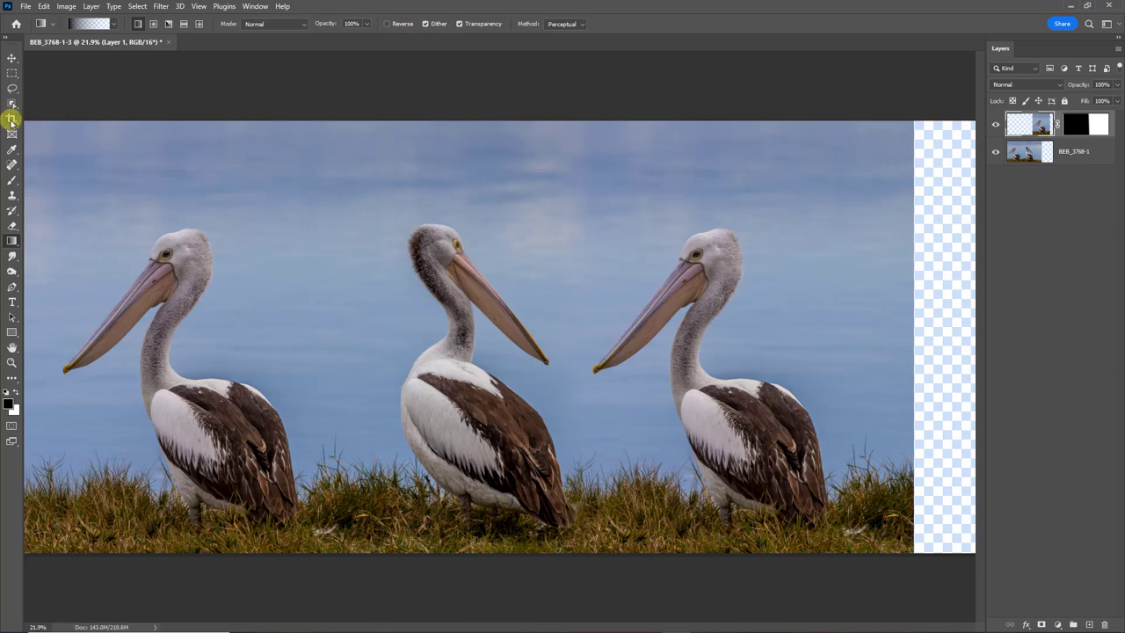
pyautogui.click(16, 120)
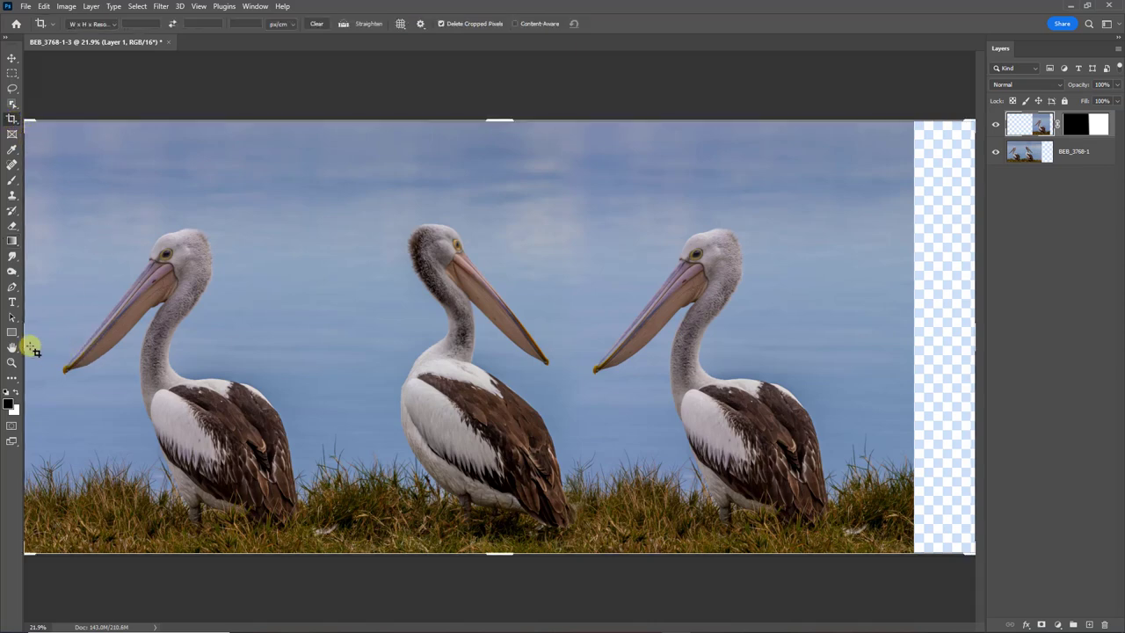